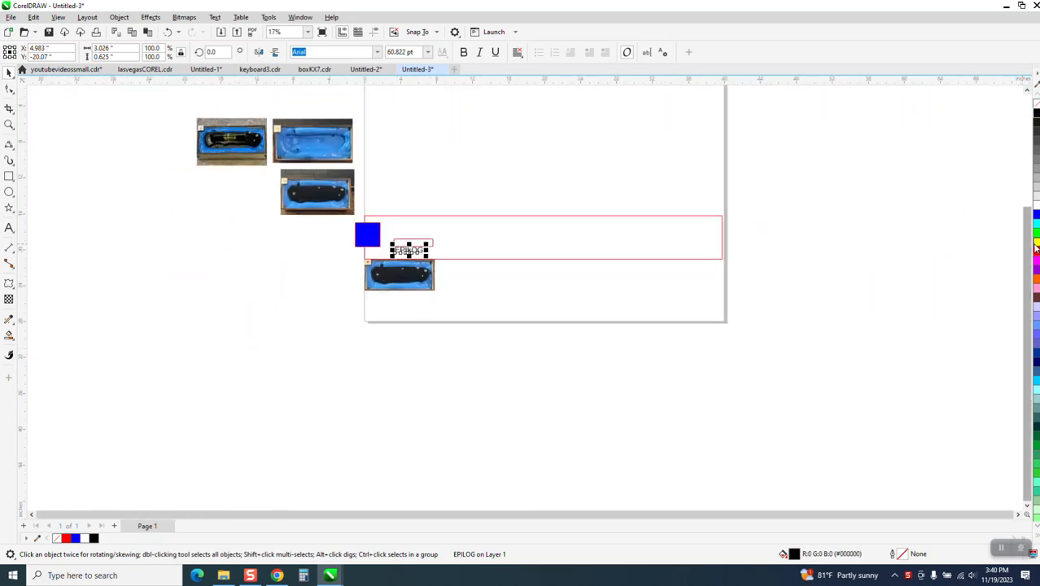
Step: Zoom out from the knife photo and return to the Pick tool to position it
{"action": "scroll", "scroll_direction": "down", "scroll_amount": 3}
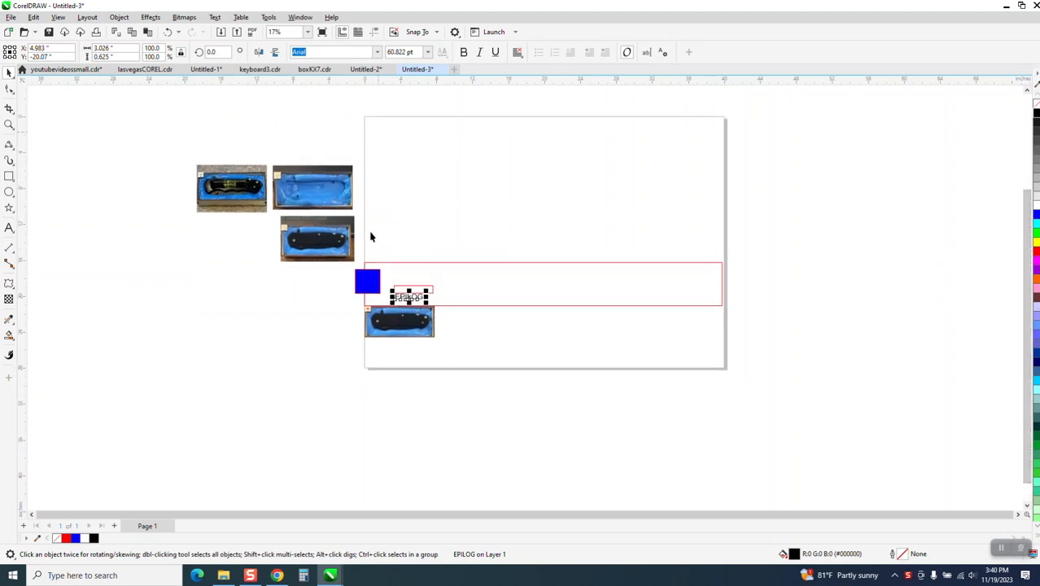
{"action": "mouse_move", "coordinate": [391, 126]}
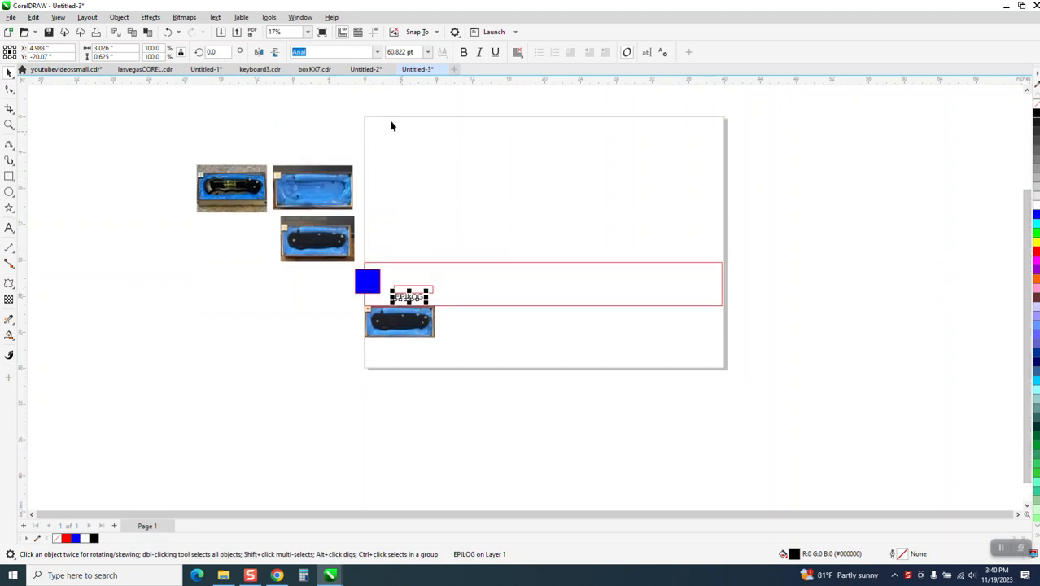
{"action": "mouse_move", "coordinate": [415, 329]}
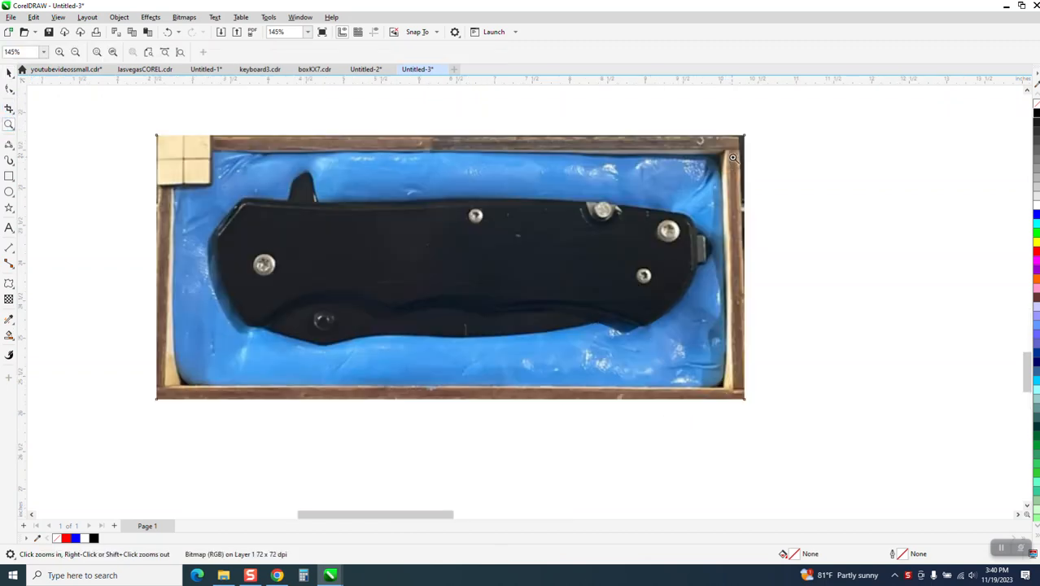
{"action": "mouse_move", "coordinate": [196, 167]}
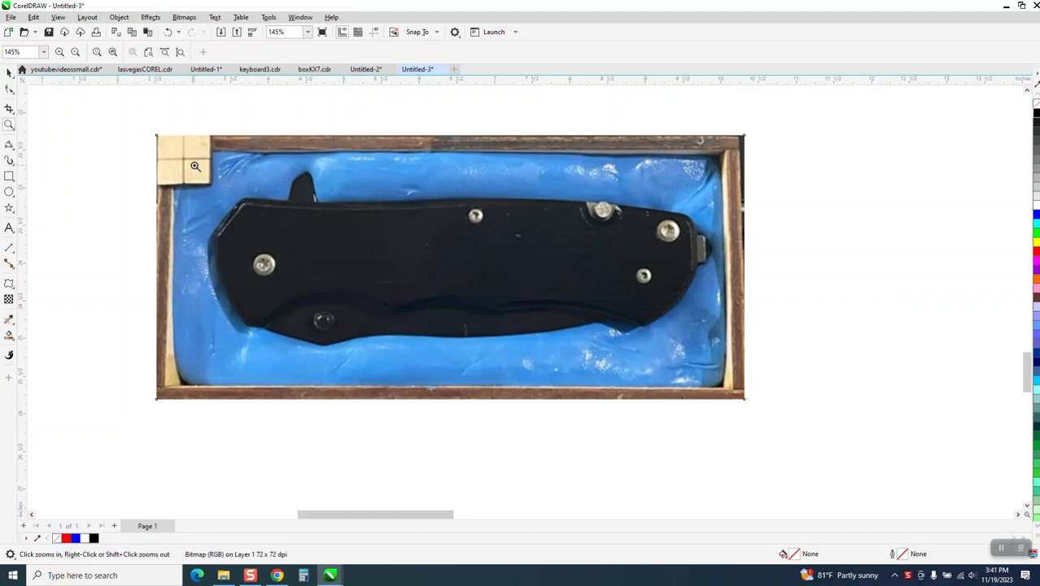
{"action": "right_click", "coordinate": [195, 167]}
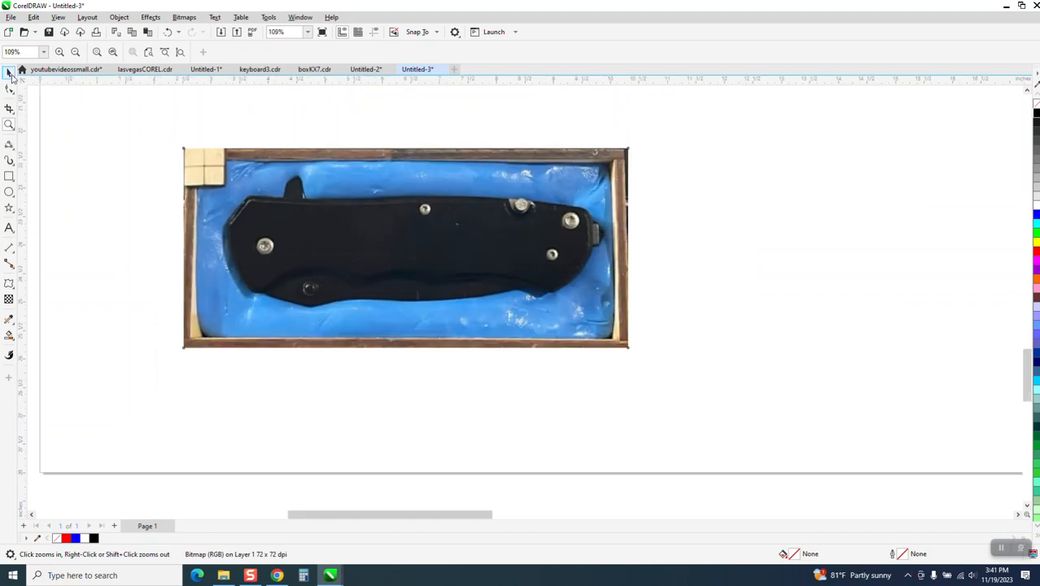
{"action": "left_click", "coordinate": [405, 248]}
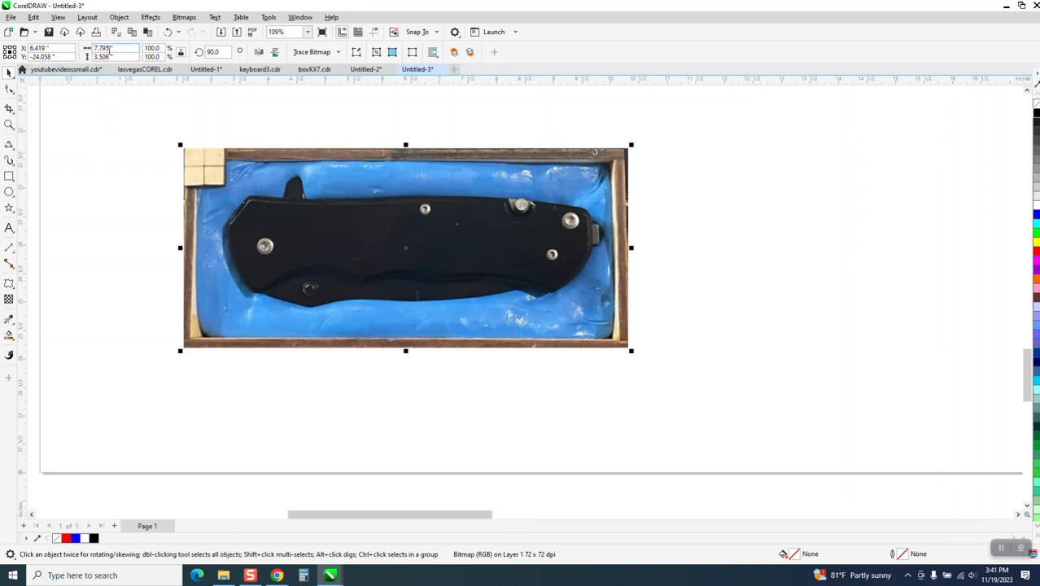
{"action": "mouse_move", "coordinate": [102, 48]}
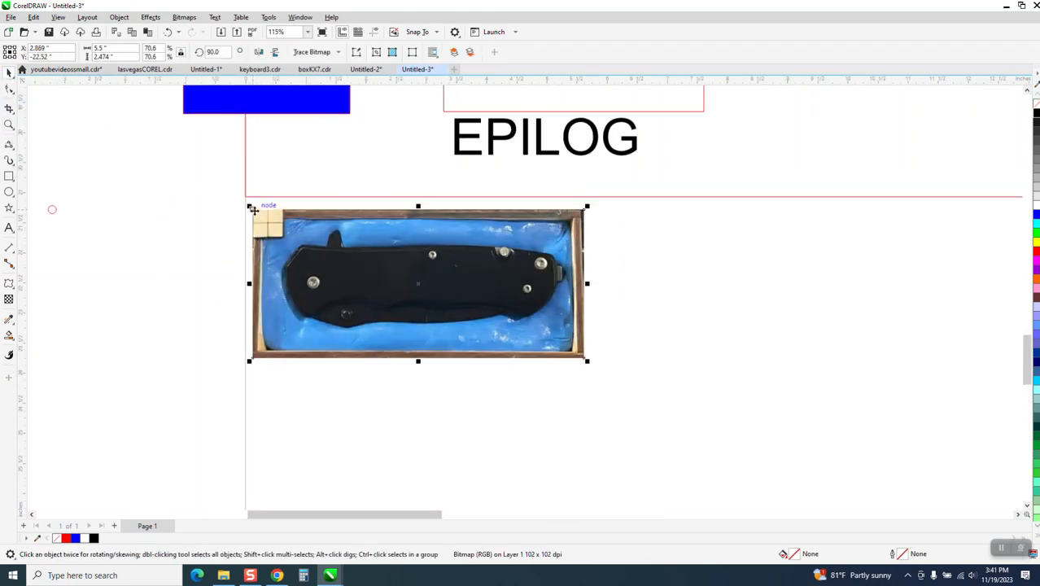
Step: Move the knife photo into the jig corner and fit a red rectangle over its handle
{"action": "left_click_drag", "start_coordinate": [418, 284], "coordinate": [411, 271]}
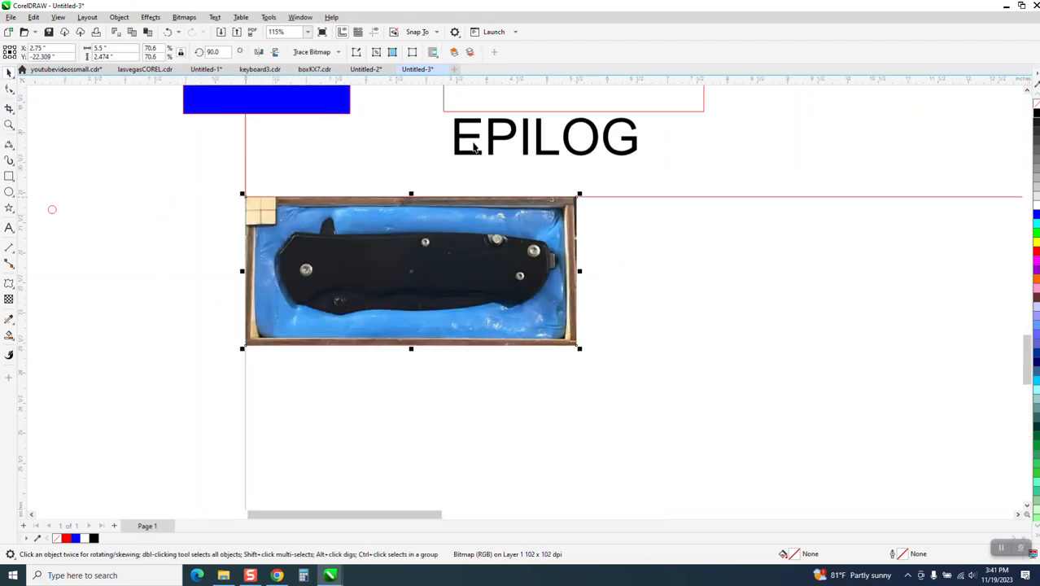
{"action": "left_click_drag", "start_coordinate": [332, 239], "coordinate": [592, 293]}
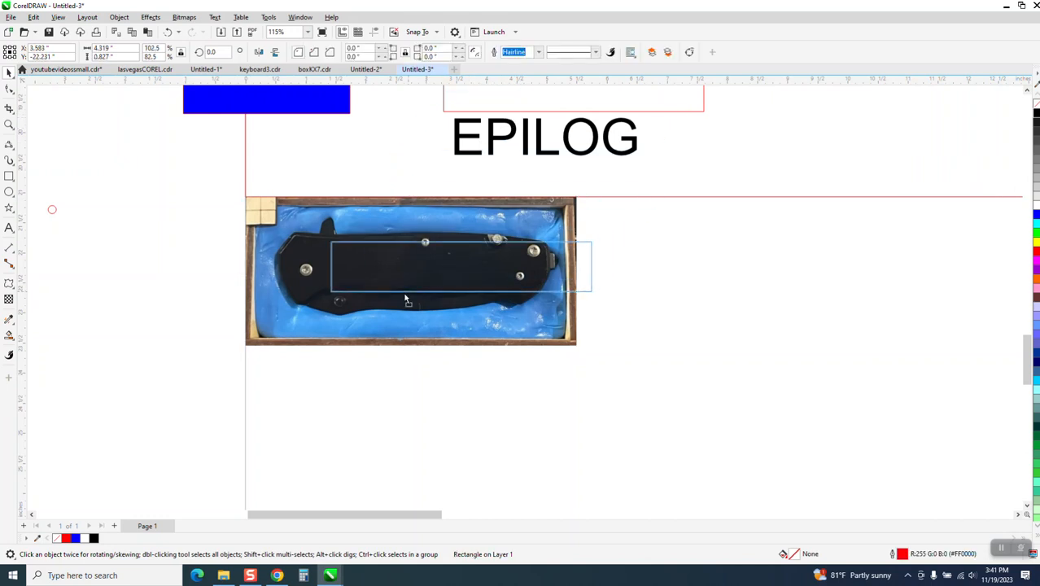
{"action": "left_click", "coordinate": [407, 297]}
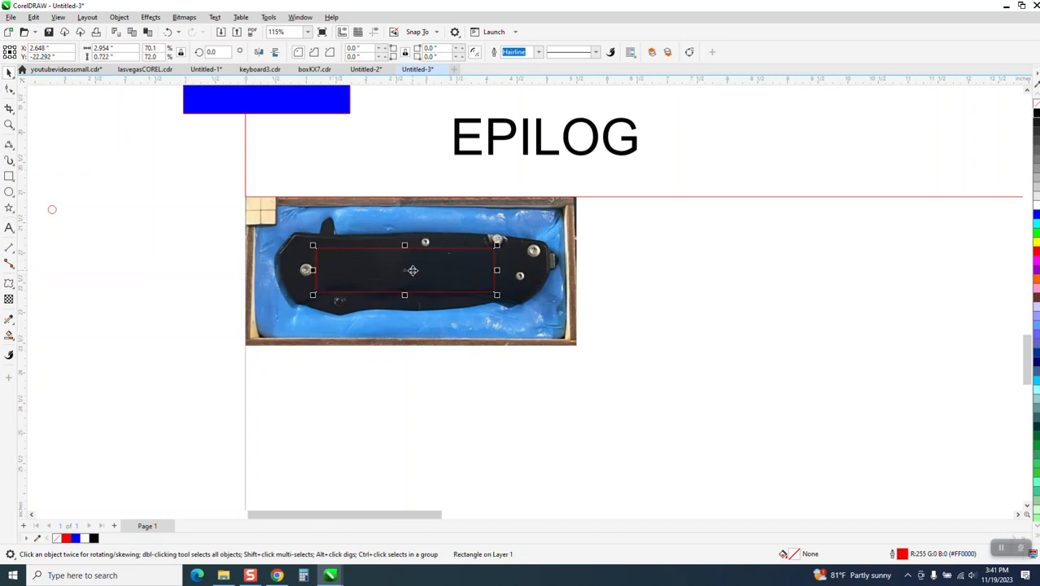
{"action": "left_click_drag", "start_coordinate": [404, 270], "coordinate": [411, 270]}
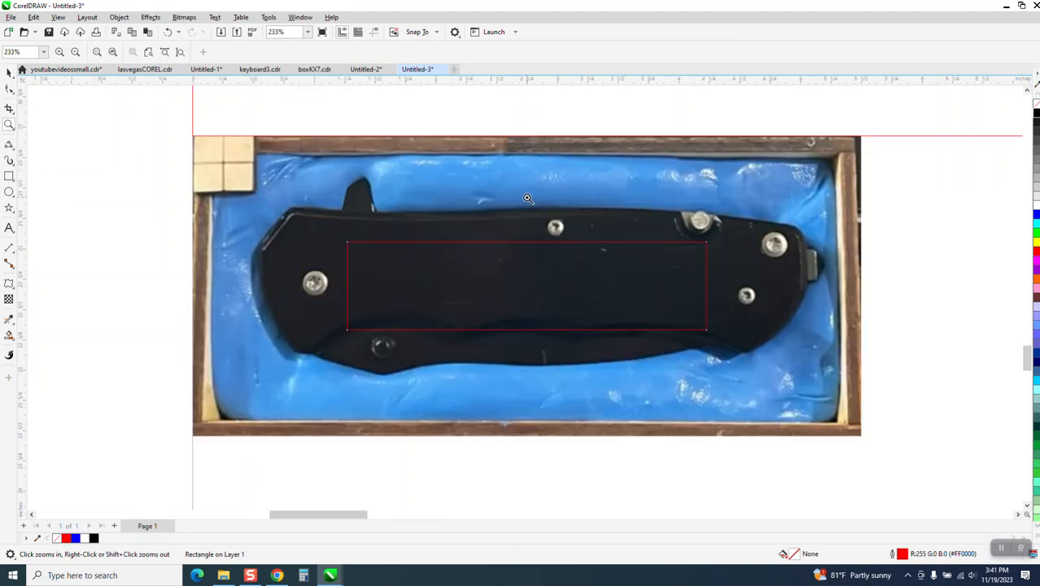
{"action": "mouse_move", "coordinate": [683, 240]}
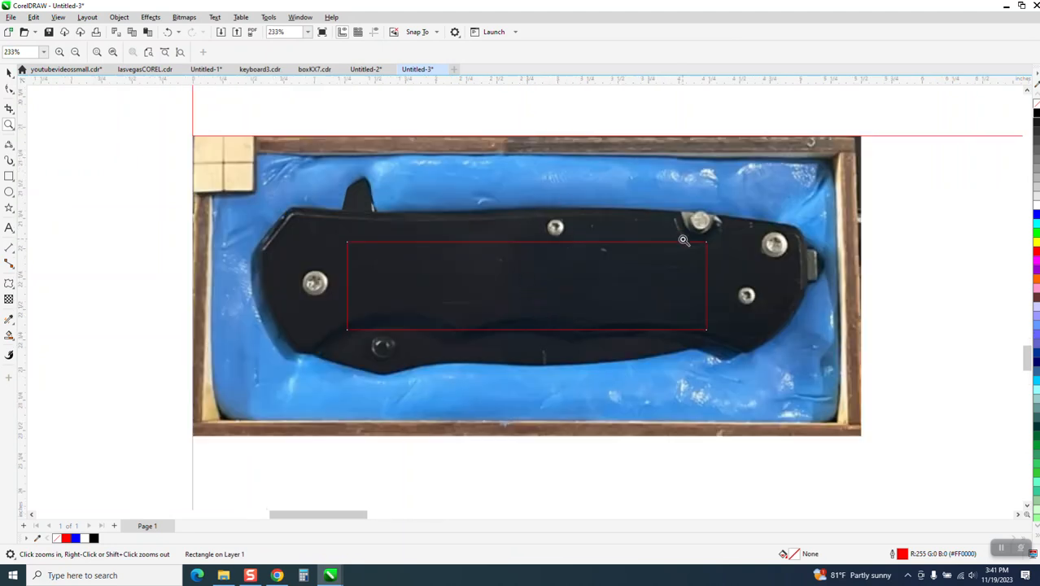
{"action": "mouse_move", "coordinate": [358, 220]}
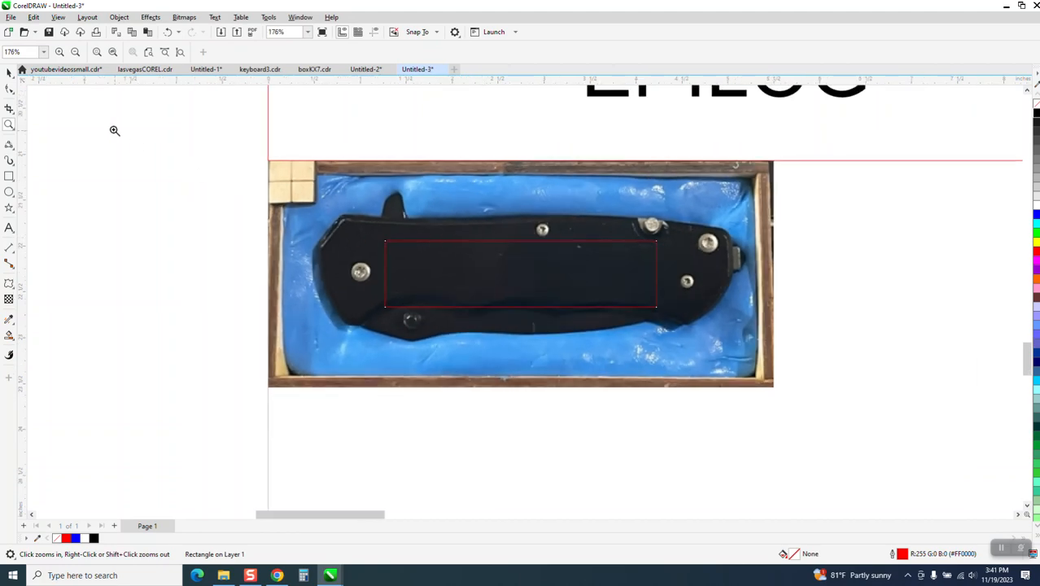
{"action": "left_click", "coordinate": [521, 273]}
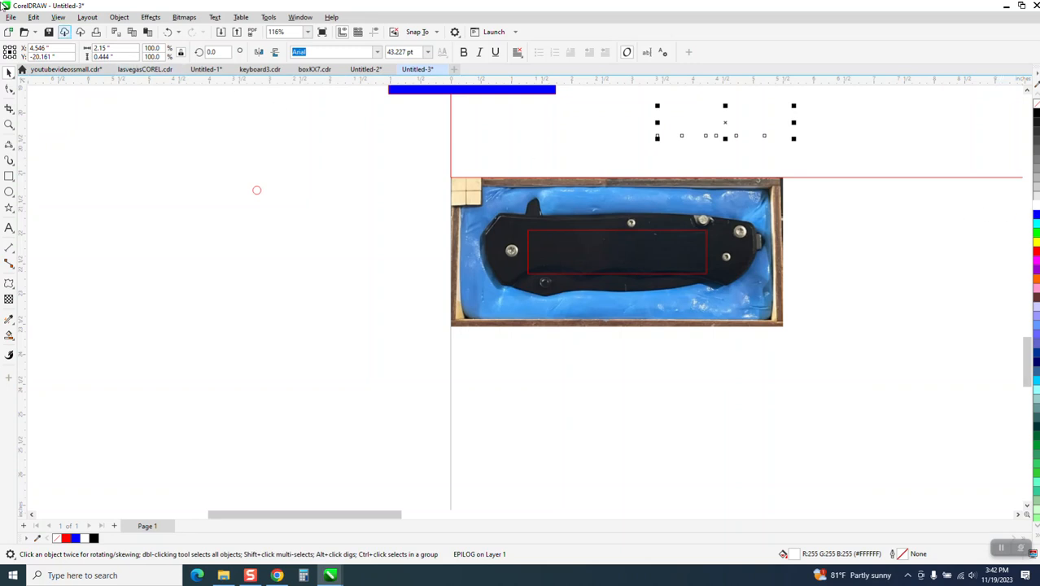
{"action": "mouse_move", "coordinate": [564, 236]}
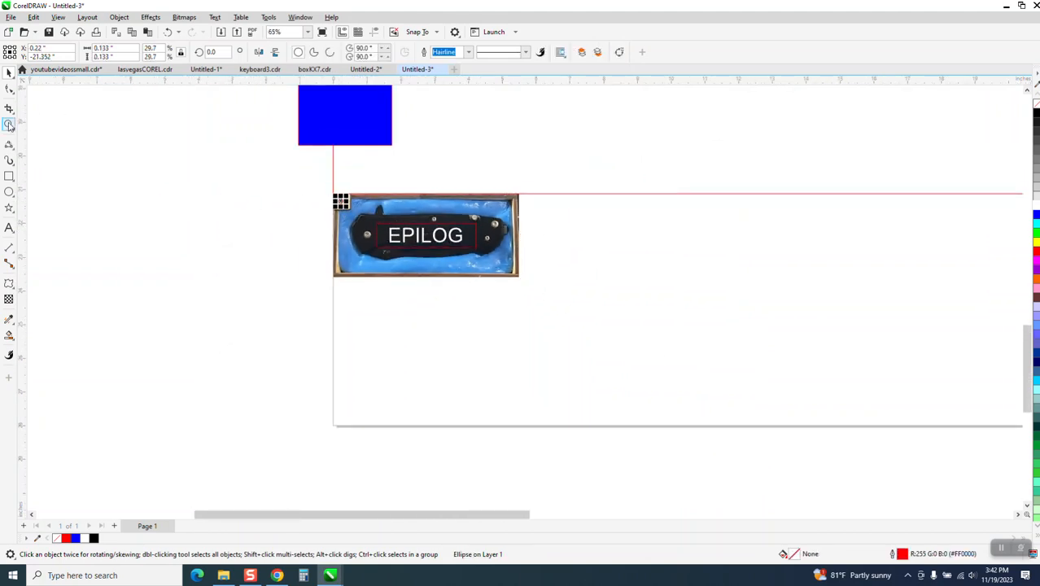
Step: Switch to the Zoom tool to view the EPILOG text in the red rectangle
{"action": "left_click", "coordinate": [9, 124]}
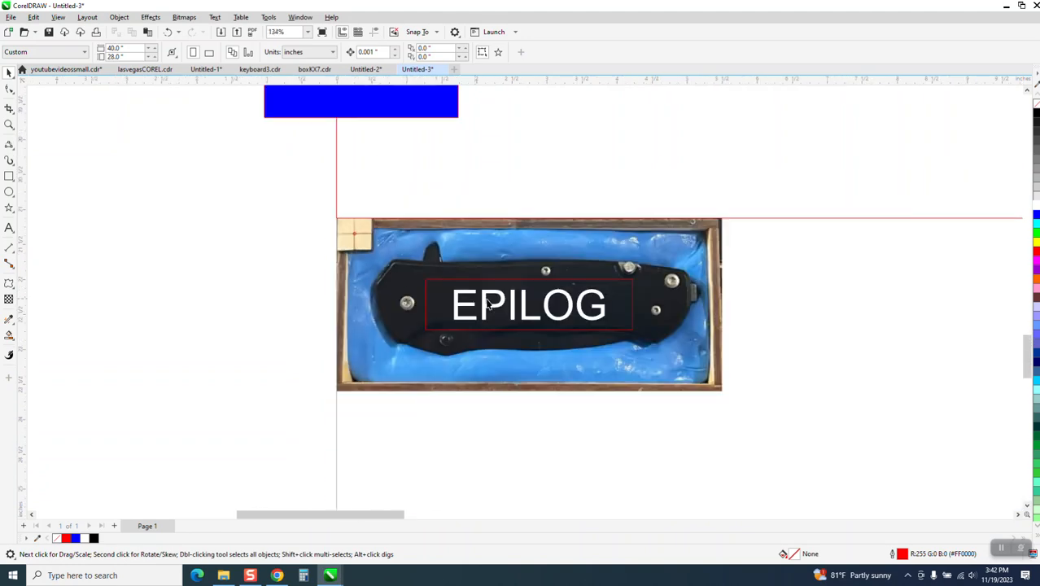
{"action": "mouse_move", "coordinate": [642, 294]}
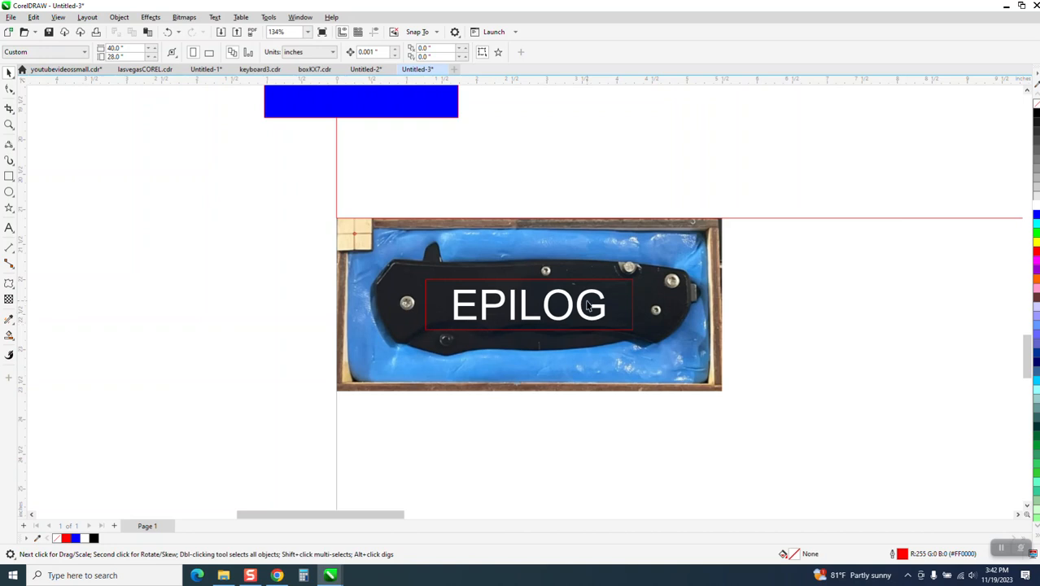
{"action": "mouse_move", "coordinate": [515, 315]}
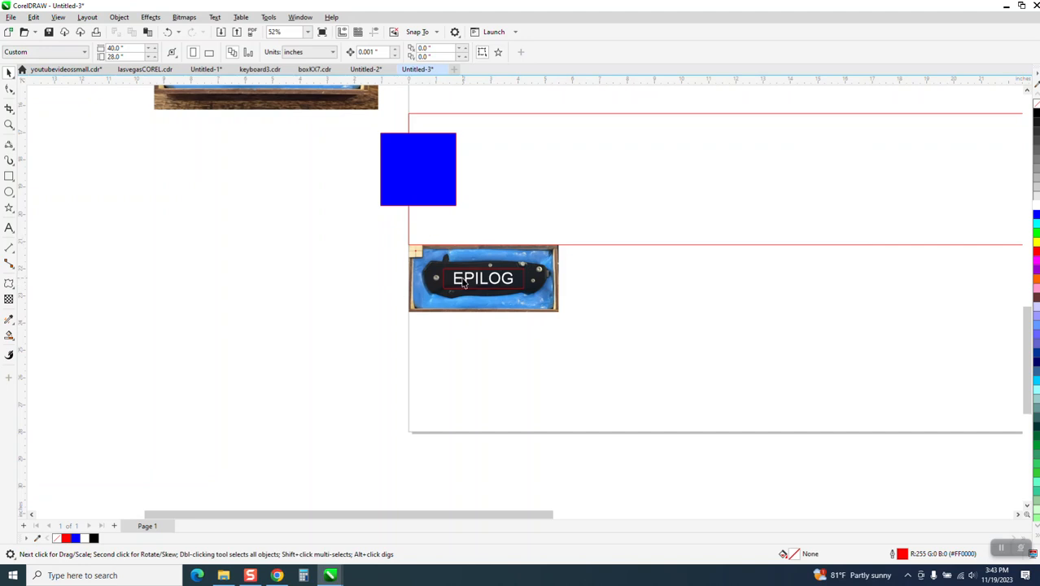
{"action": "mouse_move", "coordinate": [400, 263]}
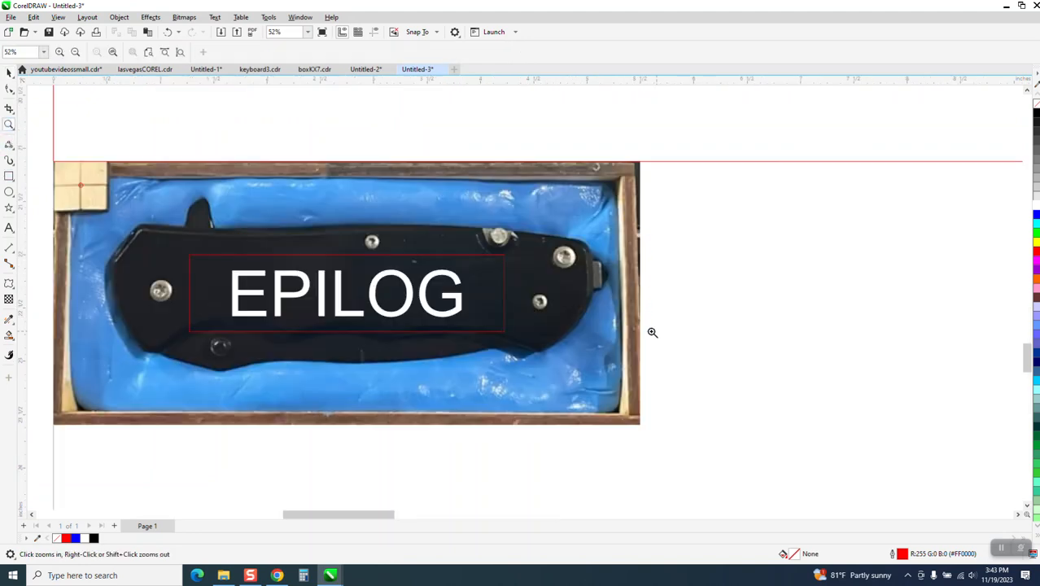
{"action": "left_click", "coordinate": [652, 332]}
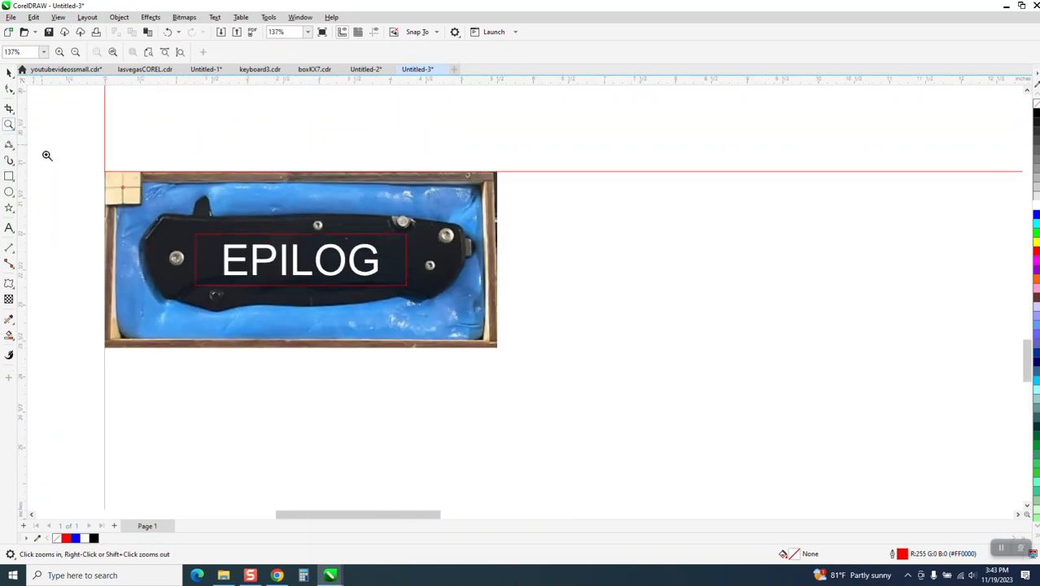
{"action": "left_click", "coordinate": [301, 261]}
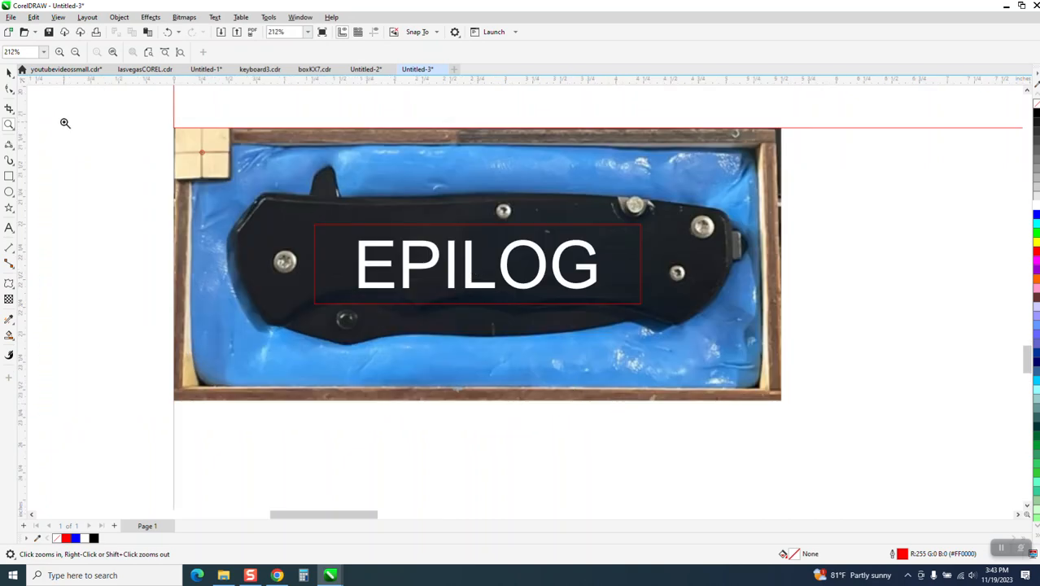